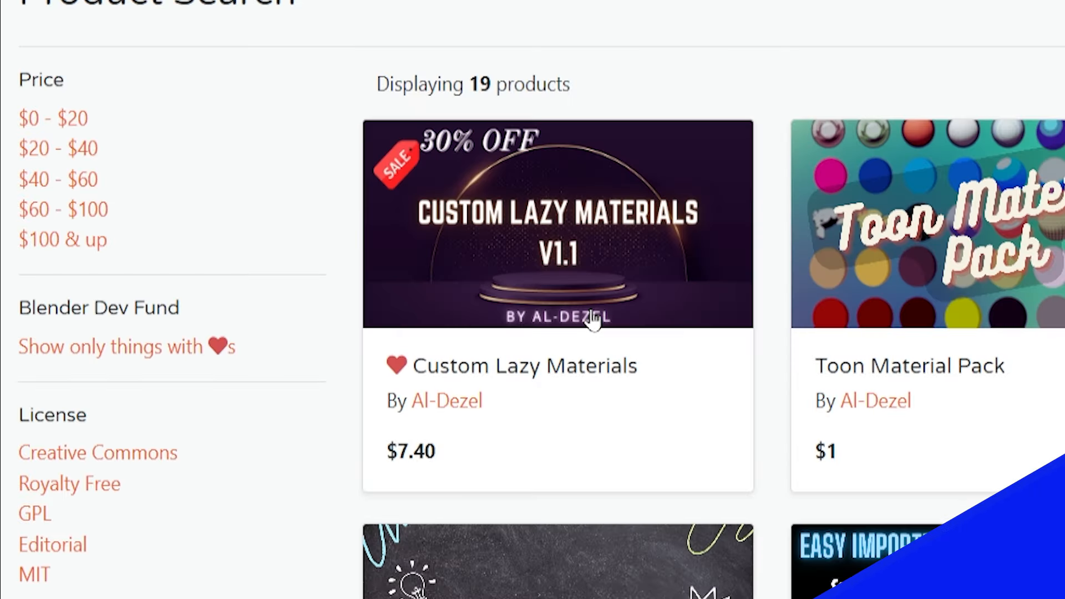
- Open the Custom Lazy Materials product page from the search results and scroll through its description
left_click(558, 226)
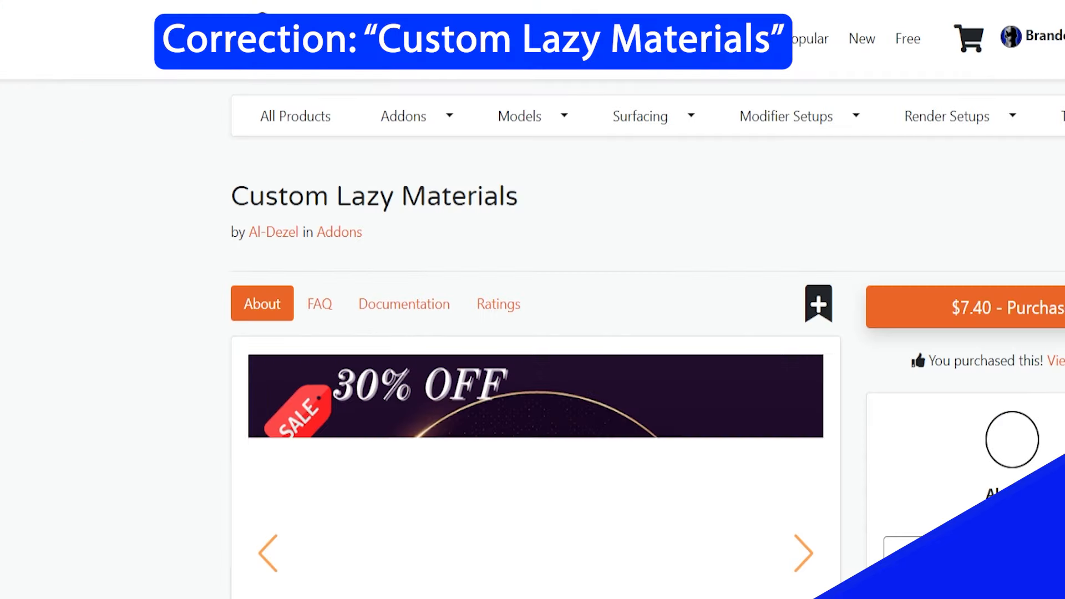
scroll("down", 3)
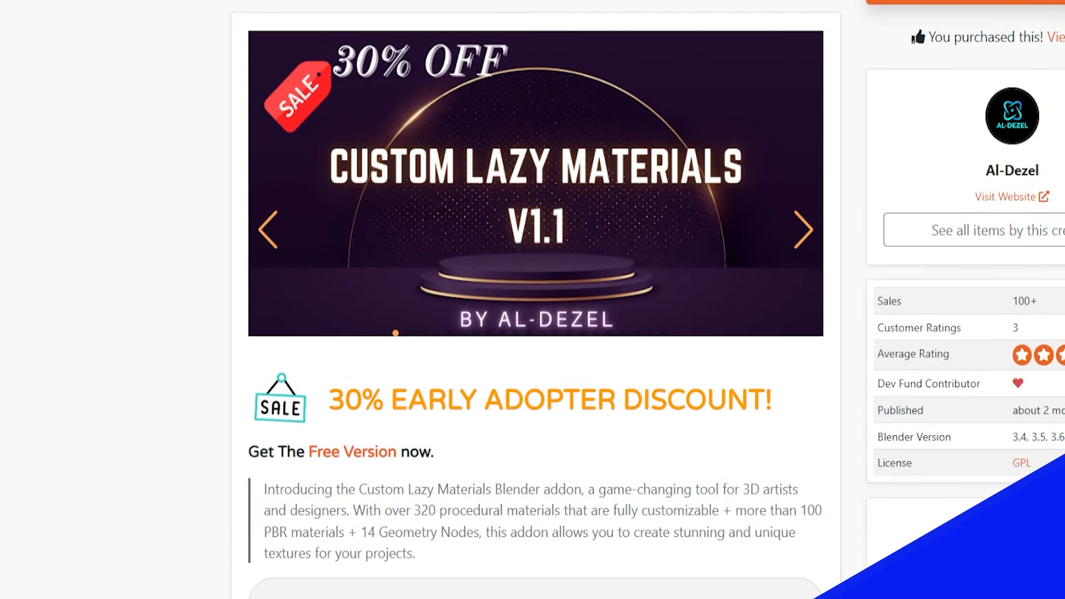
scroll("down", 3)
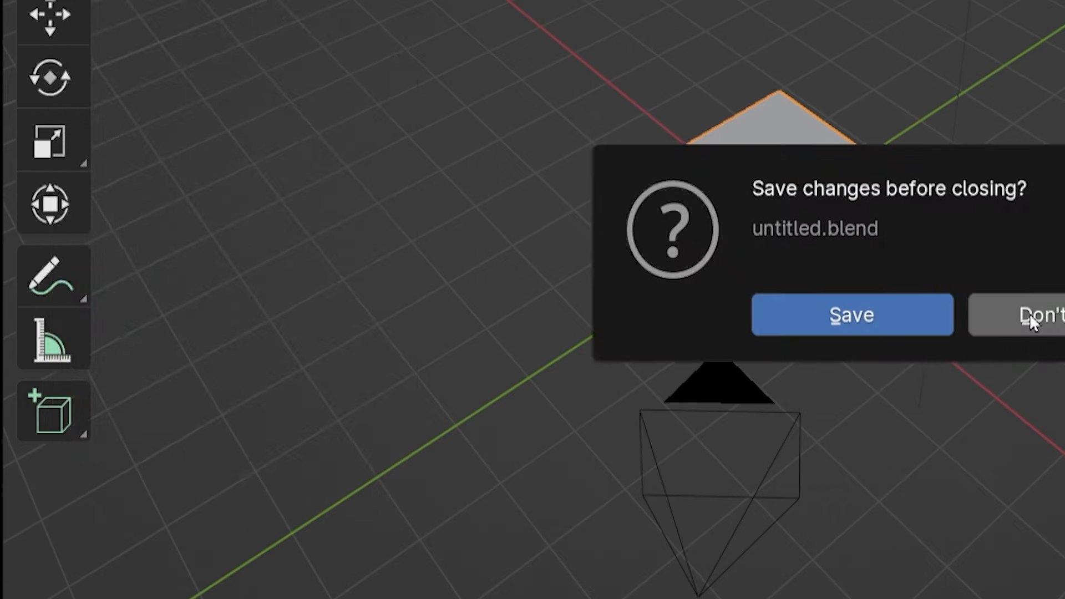
- Discard the untitled scene and toggle the CLM panel from Others back to Materials
left_click(1040, 315)
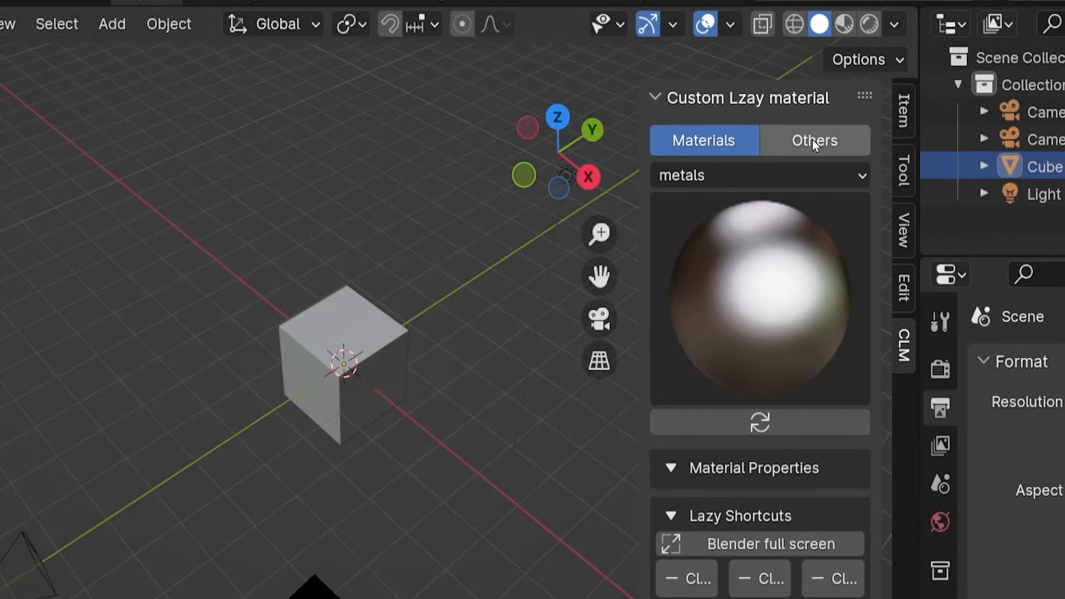
left_click(704, 140)
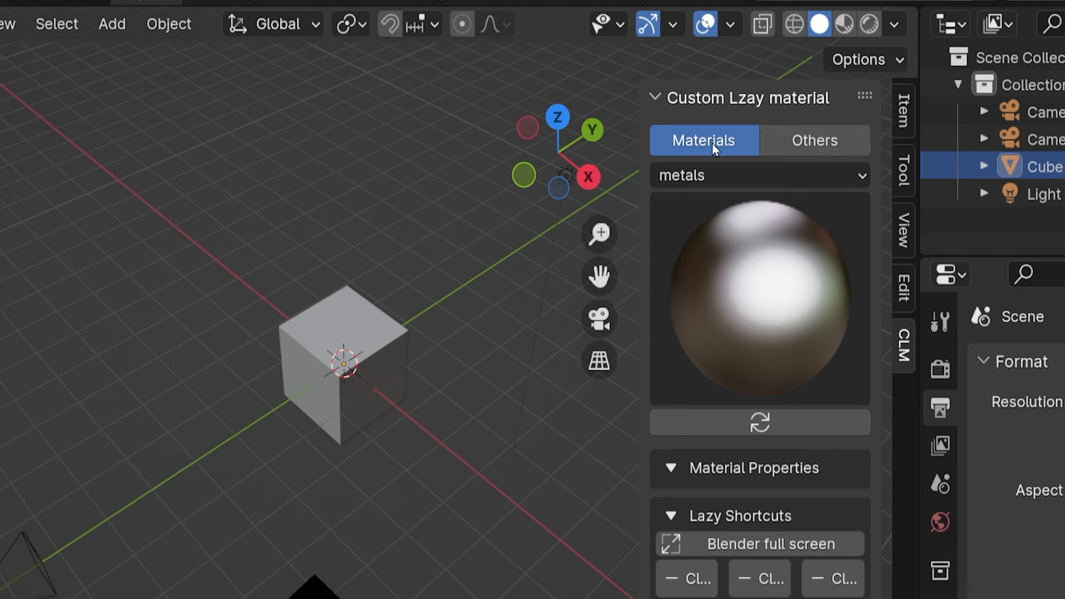
left_click(759, 176)
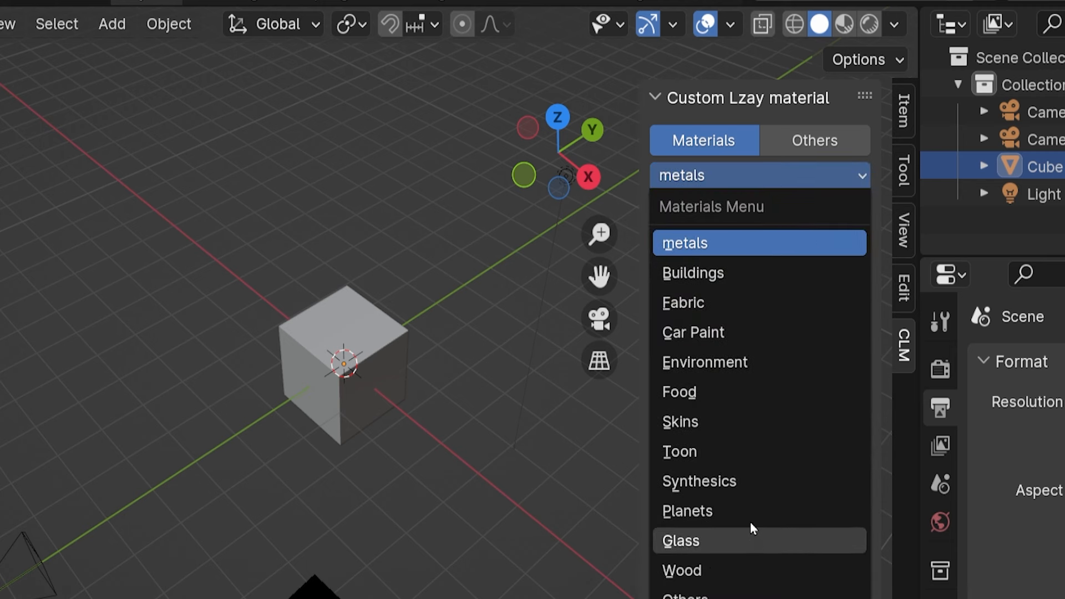
mouse_move(765, 252)
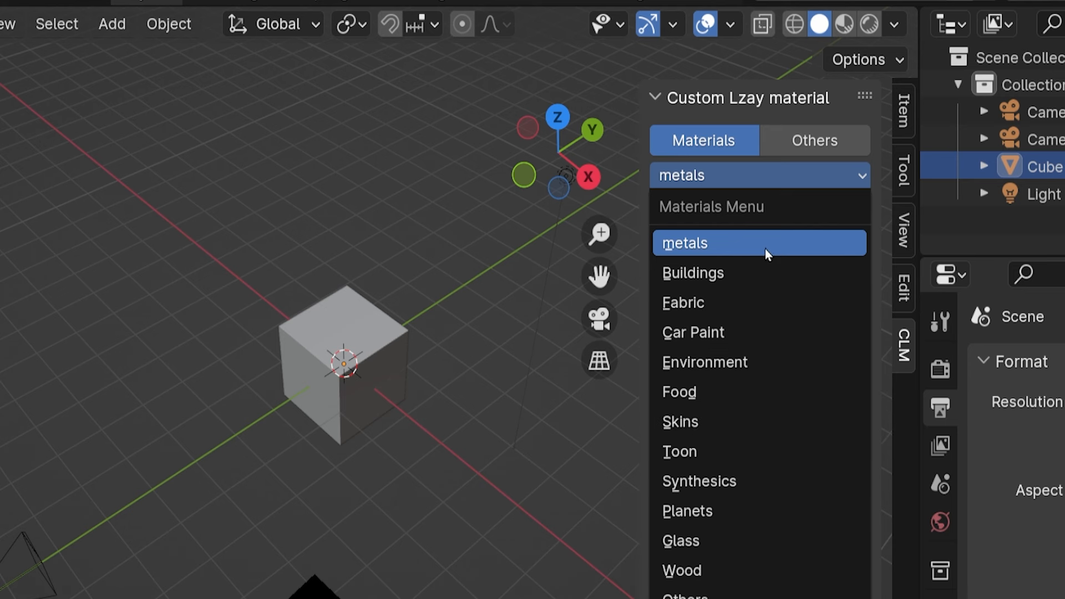
mouse_move(787, 207)
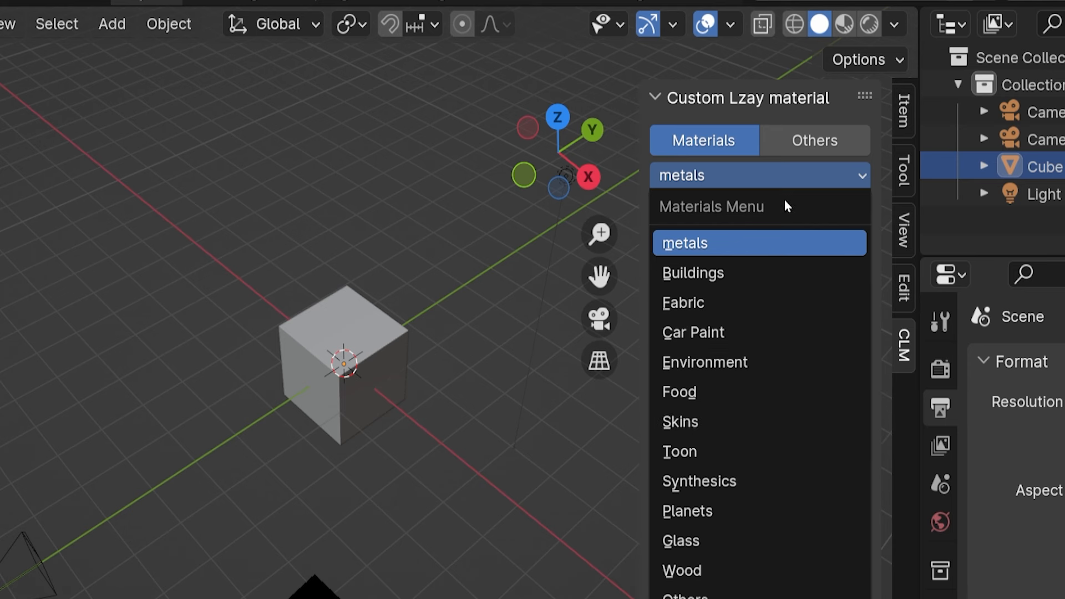
mouse_move(872, 217)
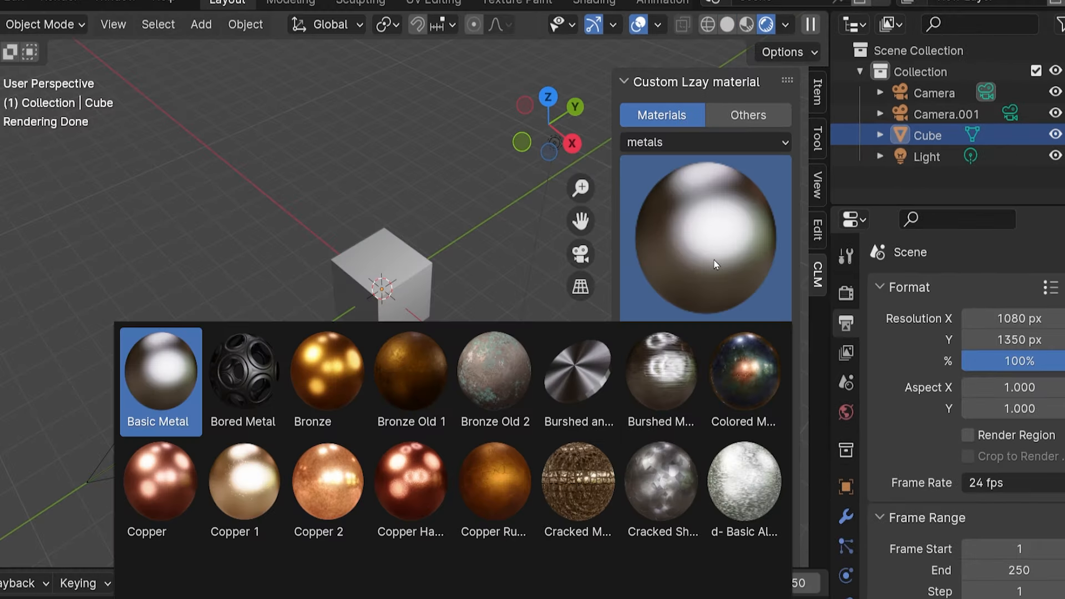
mouse_move(573, 456)
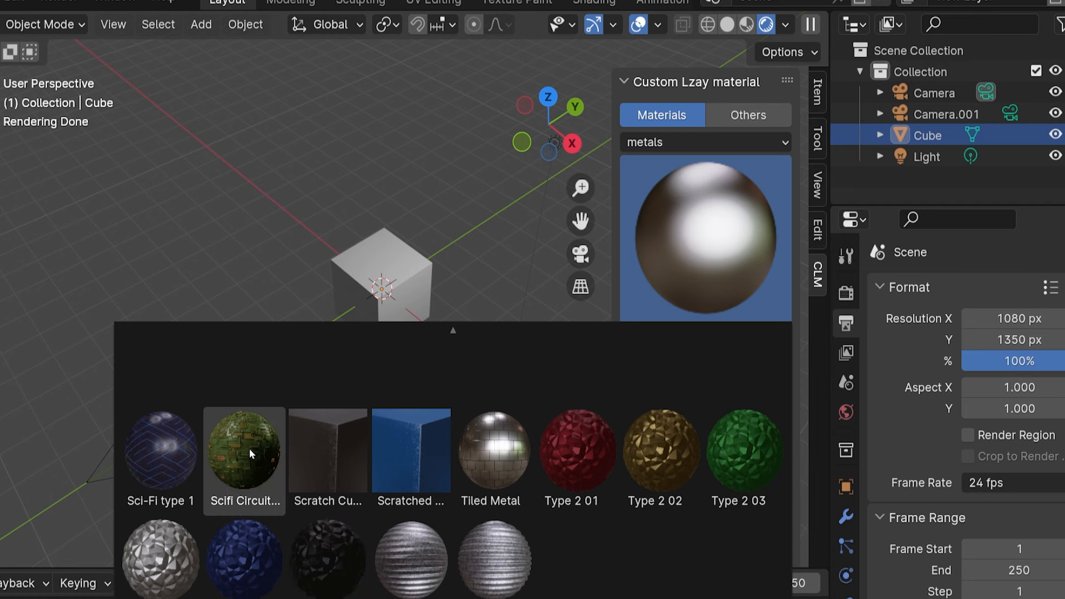
- Apply Scifi Circuit board to the cube and switch the material category to Environment
left_click(244, 452)
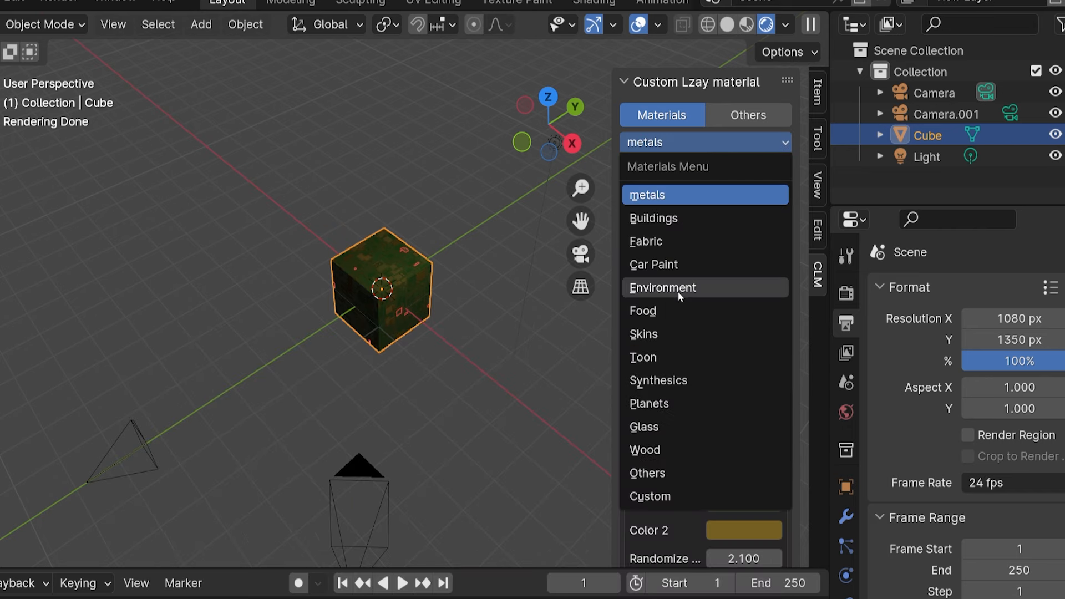
left_click(661, 287)
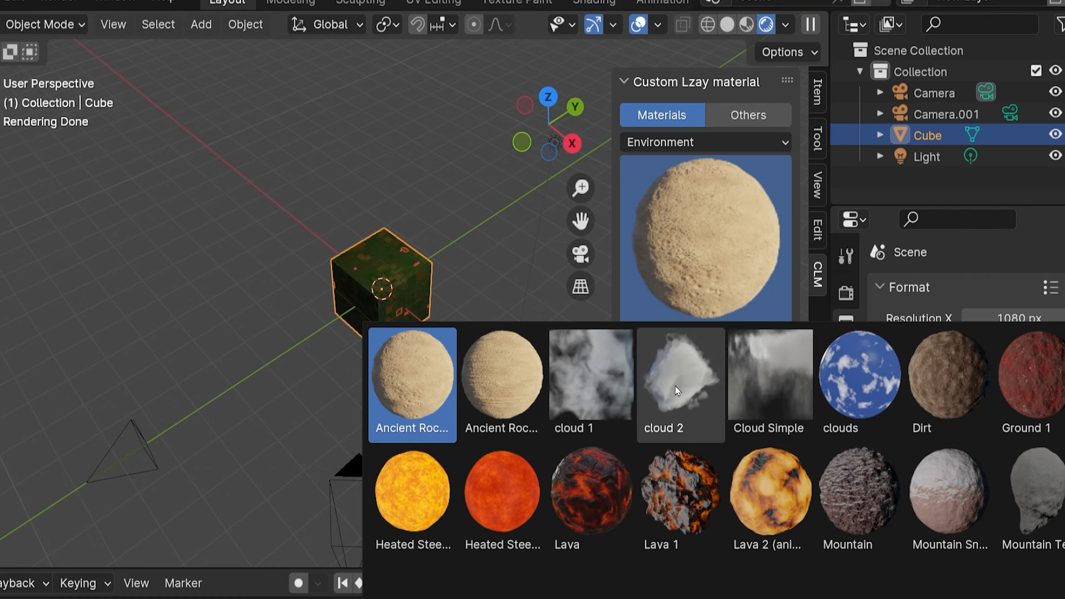
- Close the Environment previews and select the circuit board's Layers Scale setting
left_click(680, 371)
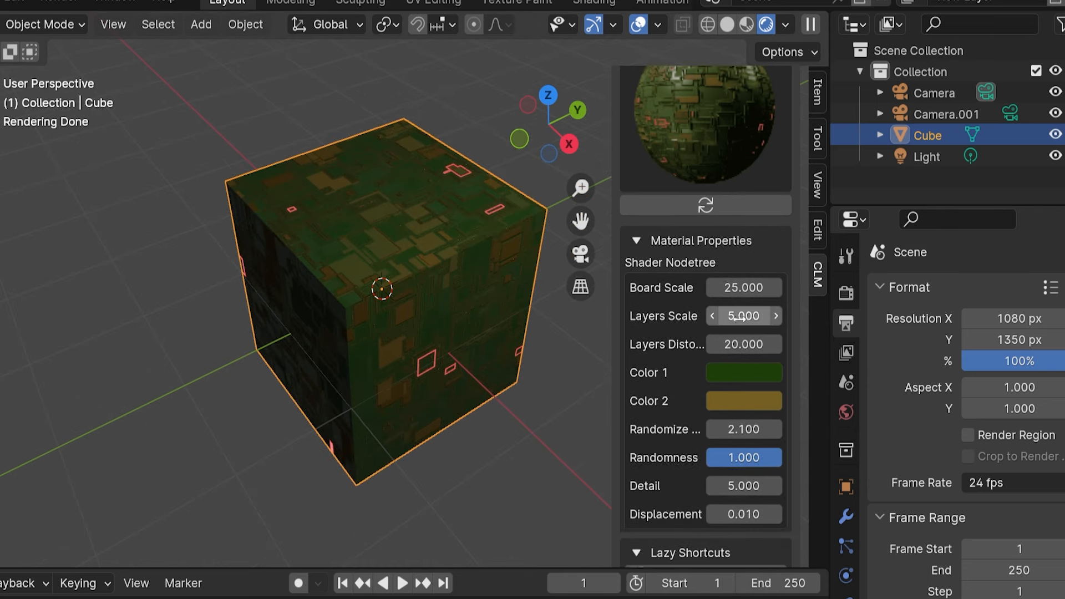
left_click(743, 372)
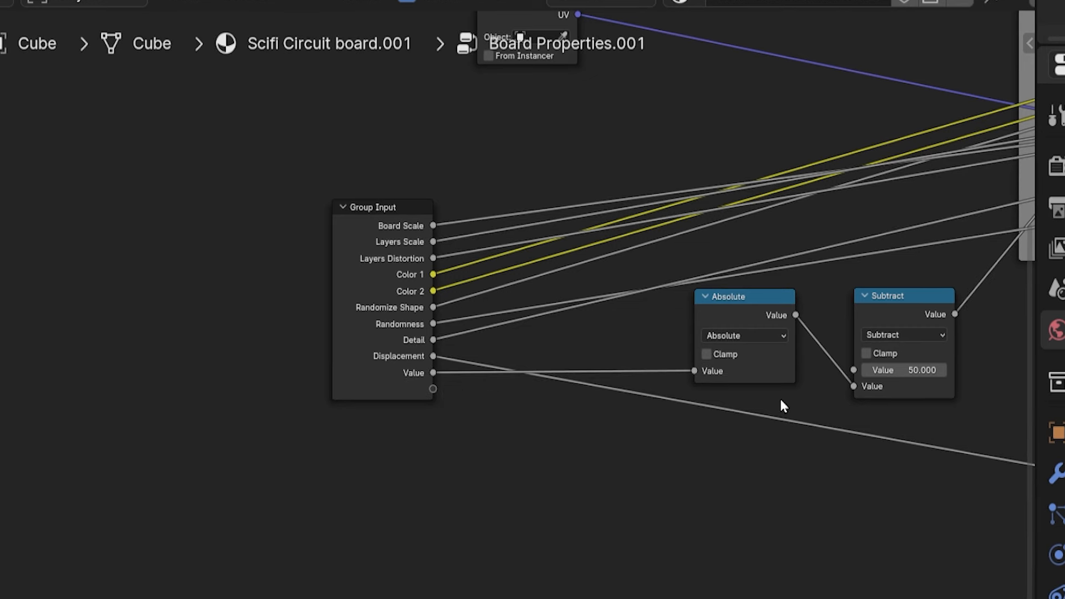
- Pan across the circuit board's Board Properties node group in the Shader Editor
left_click_drag(433, 372, 855, 386)
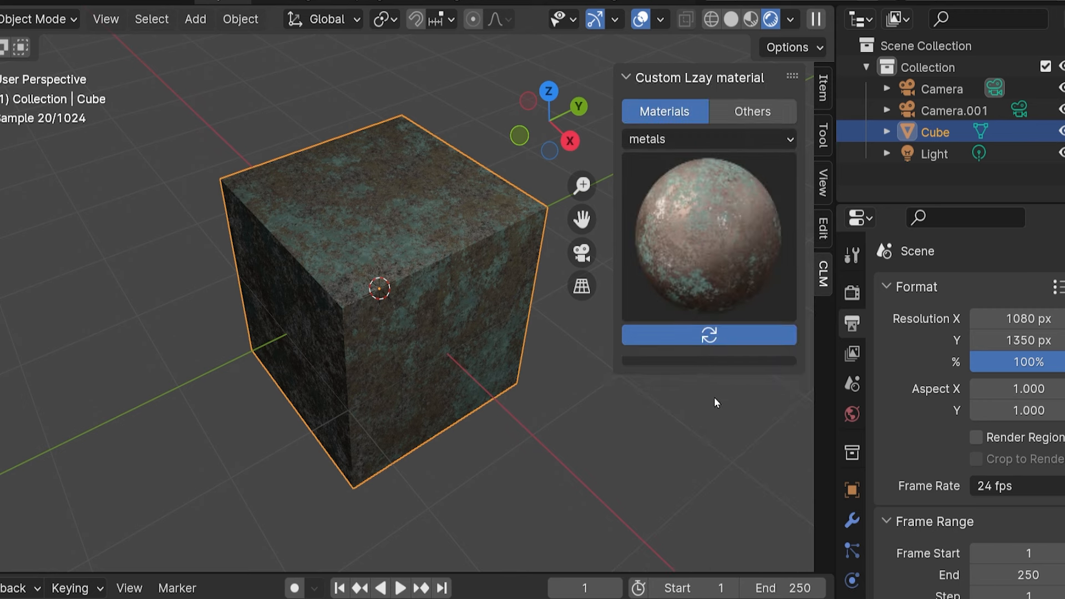
- Add the sitting 11 silhouette with Blend Mode Alpha Hashed and Shadow Mode Alpha Clip
left_click(752, 111)
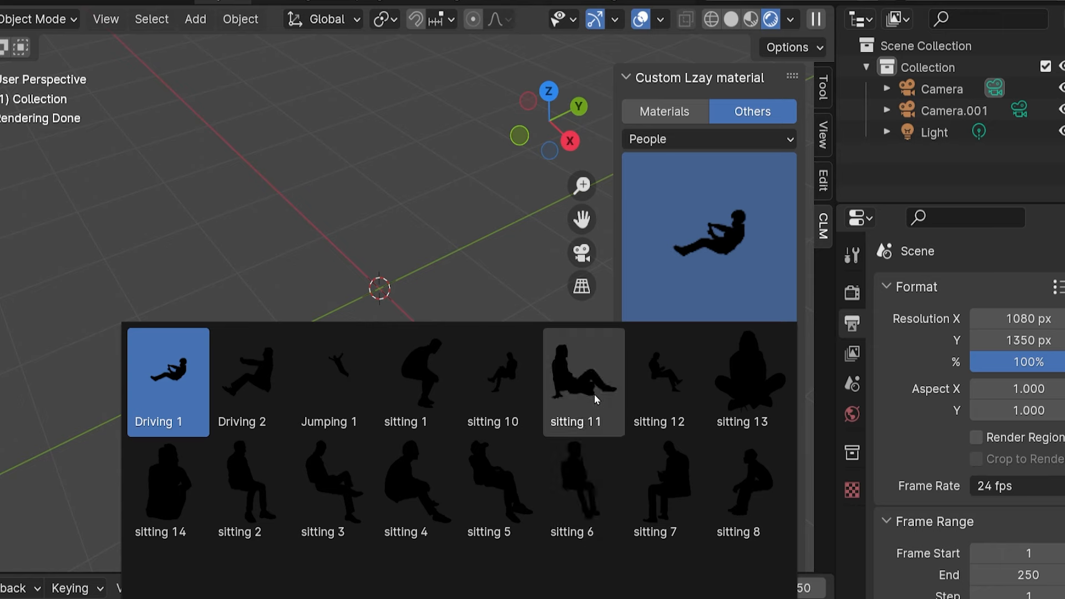
left_click(582, 377)
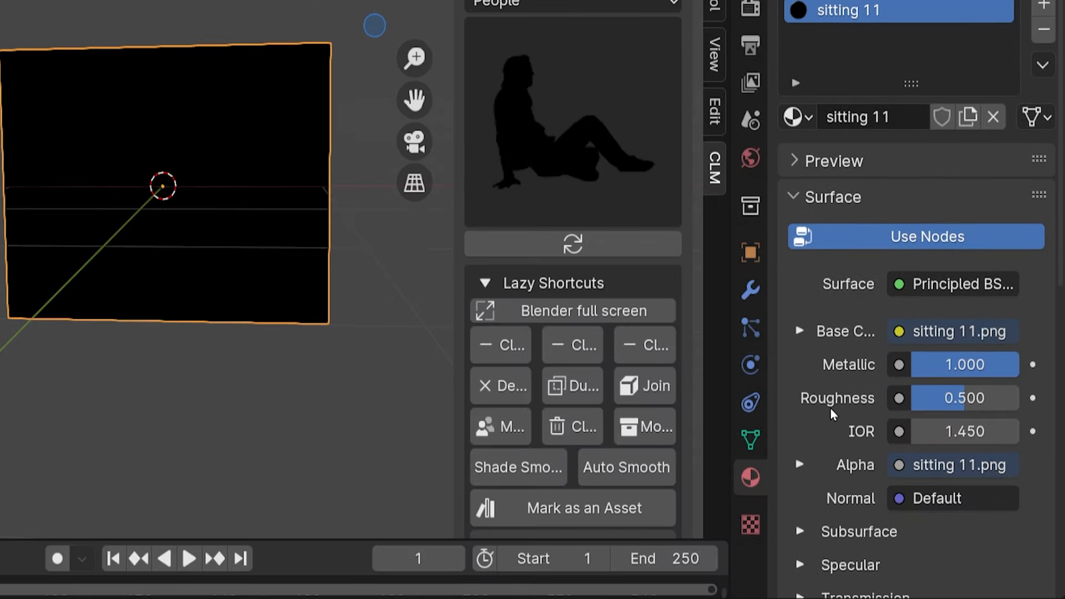
scroll("down", 3)
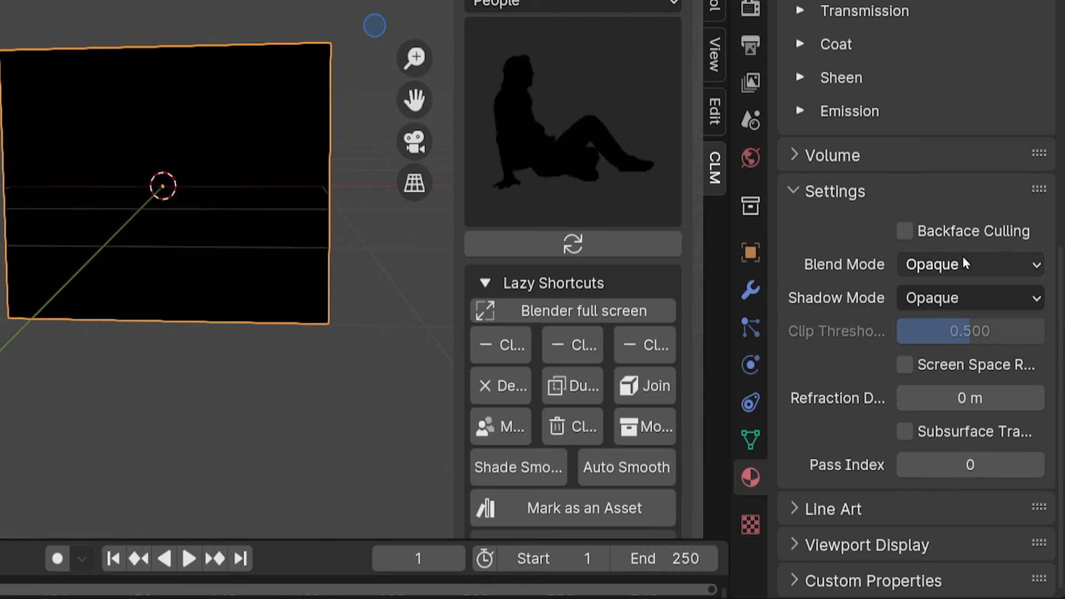
left_click(969, 264)
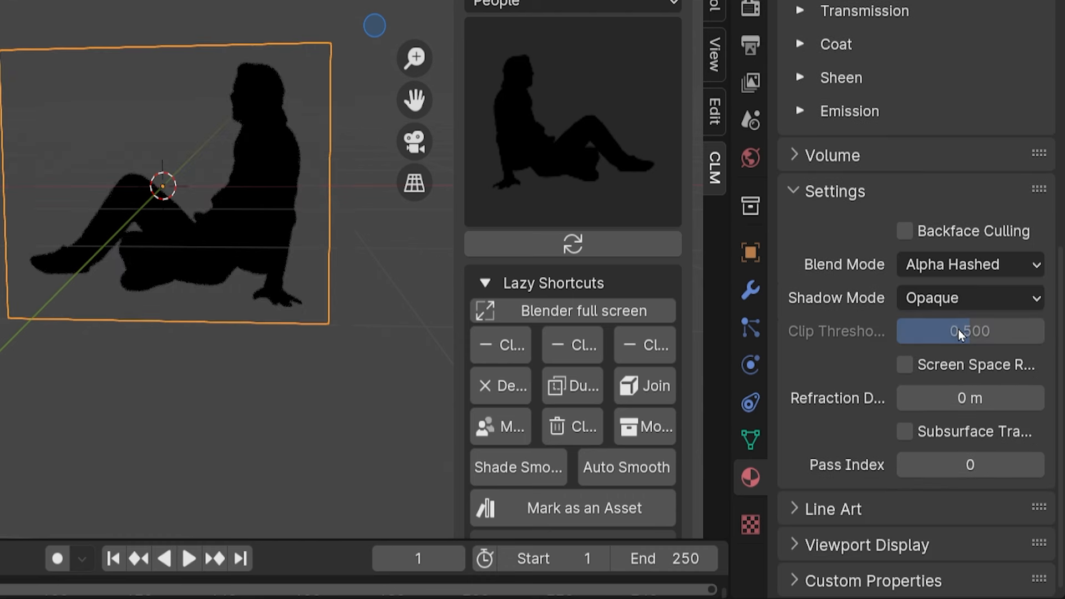
left_click(969, 298)
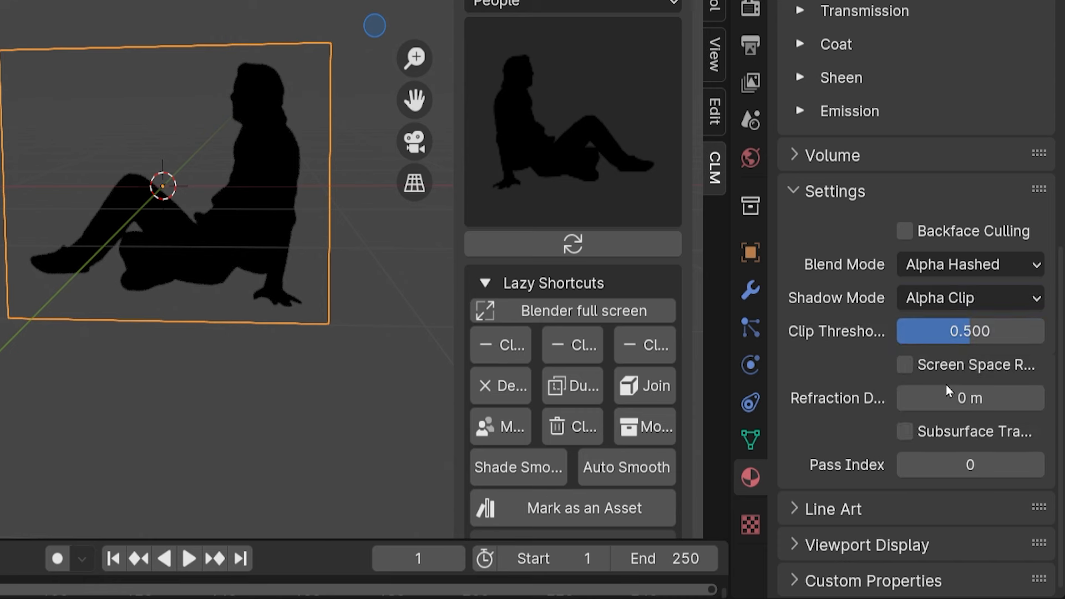
mouse_move(971, 399)
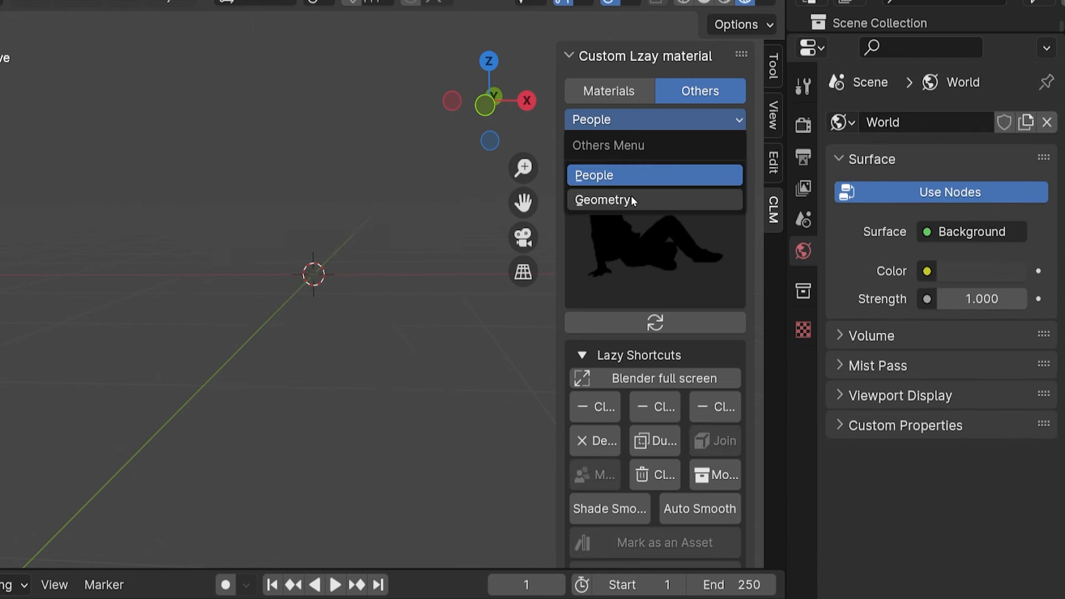
- Switch to the Geometry asset category and adjust the bridge's Missing Boards value
left_click(604, 200)
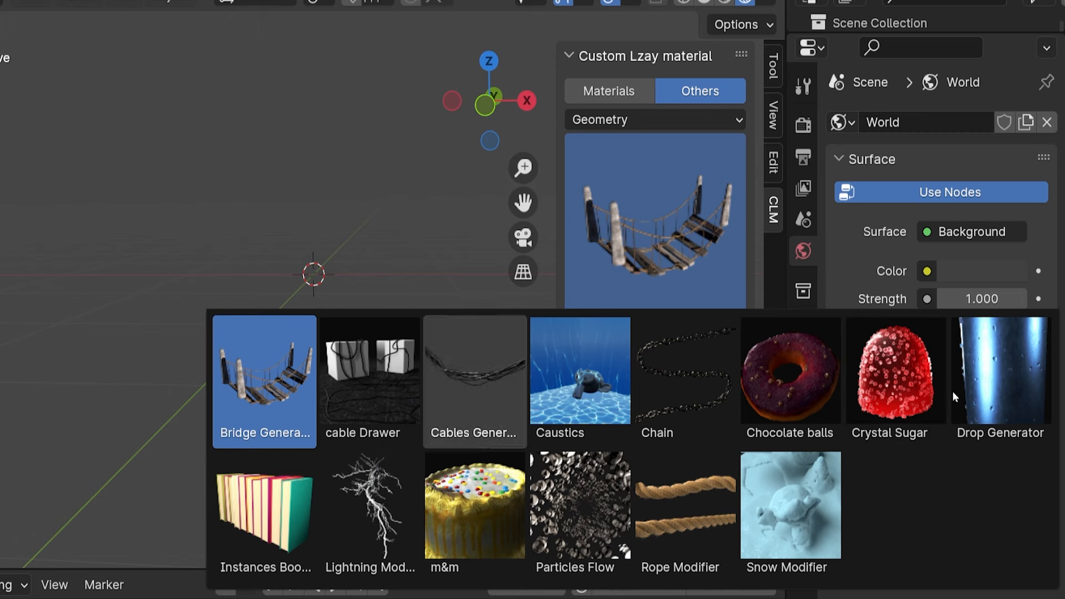
mouse_move(476, 381)
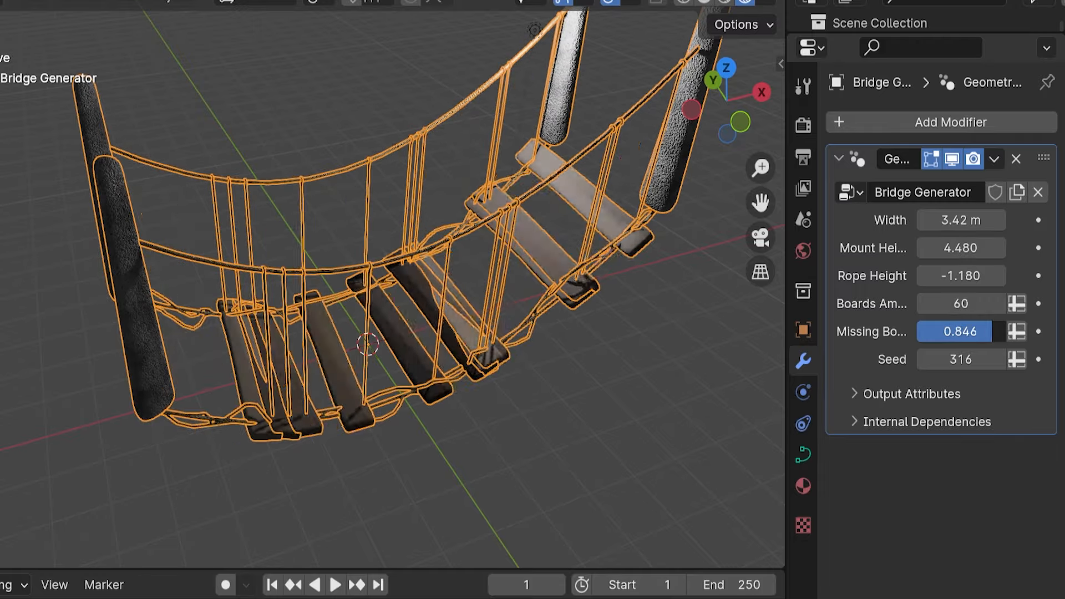
left_click_drag(960, 332, 938, 332)
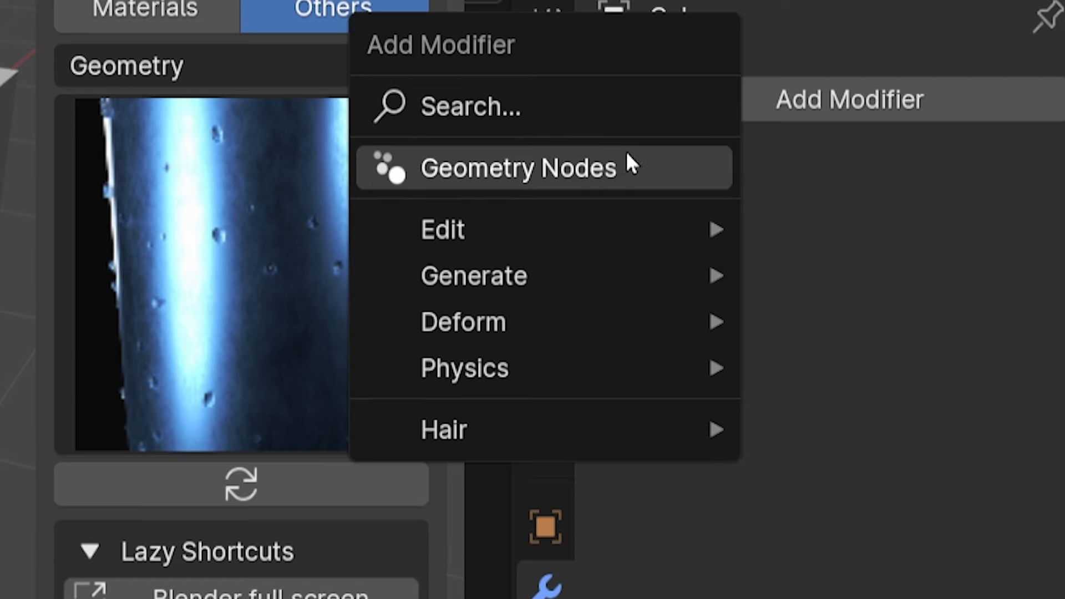
- Add a Geometry Nodes modifier and aim the Snow Modifier at the Objects collection
left_click(518, 168)
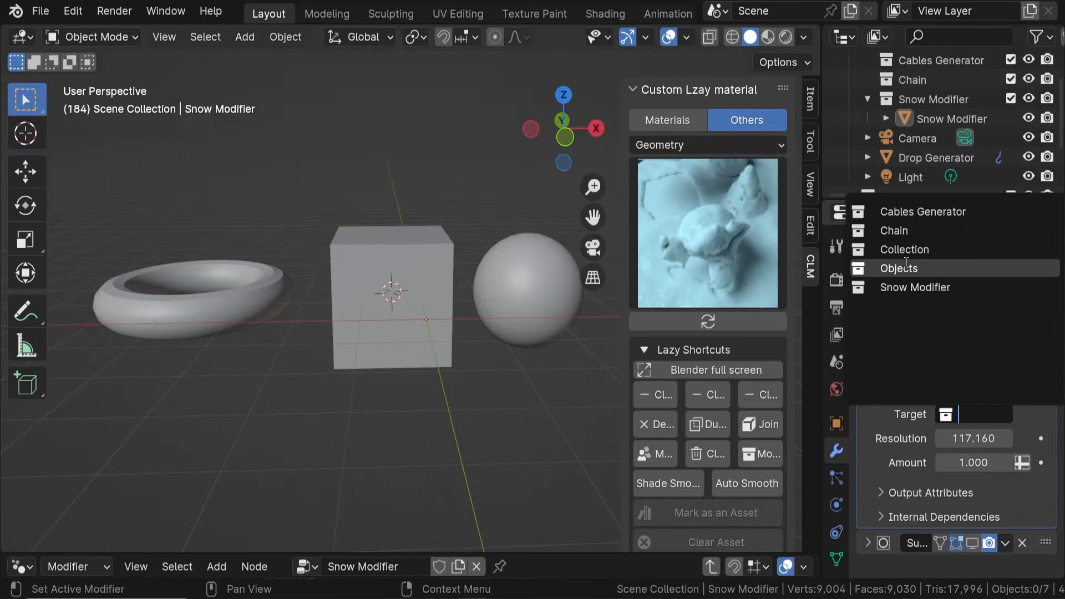
left_click(900, 267)
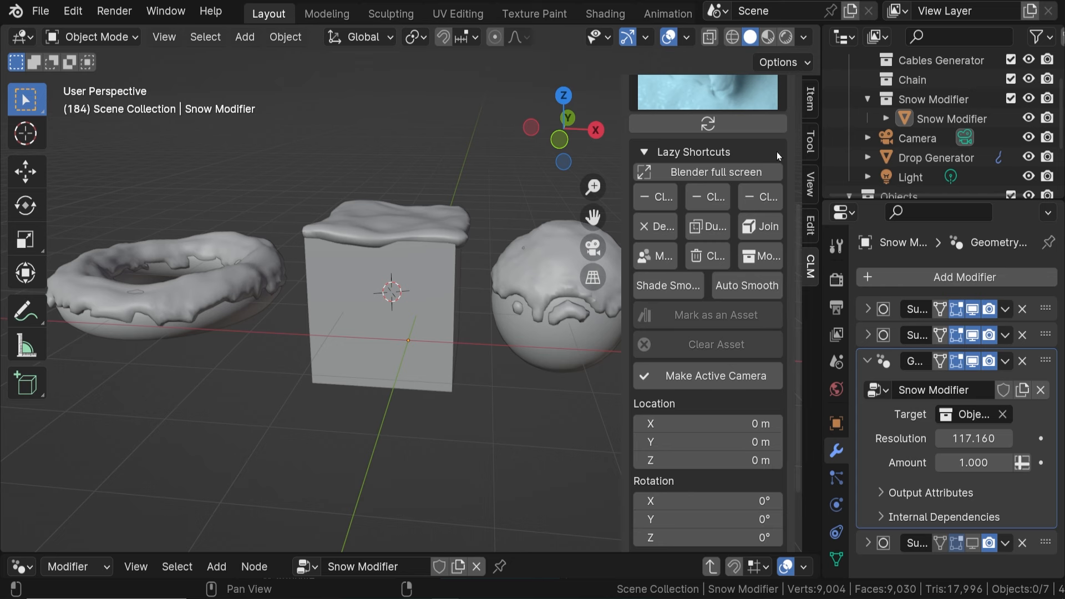
mouse_move(624, 206)
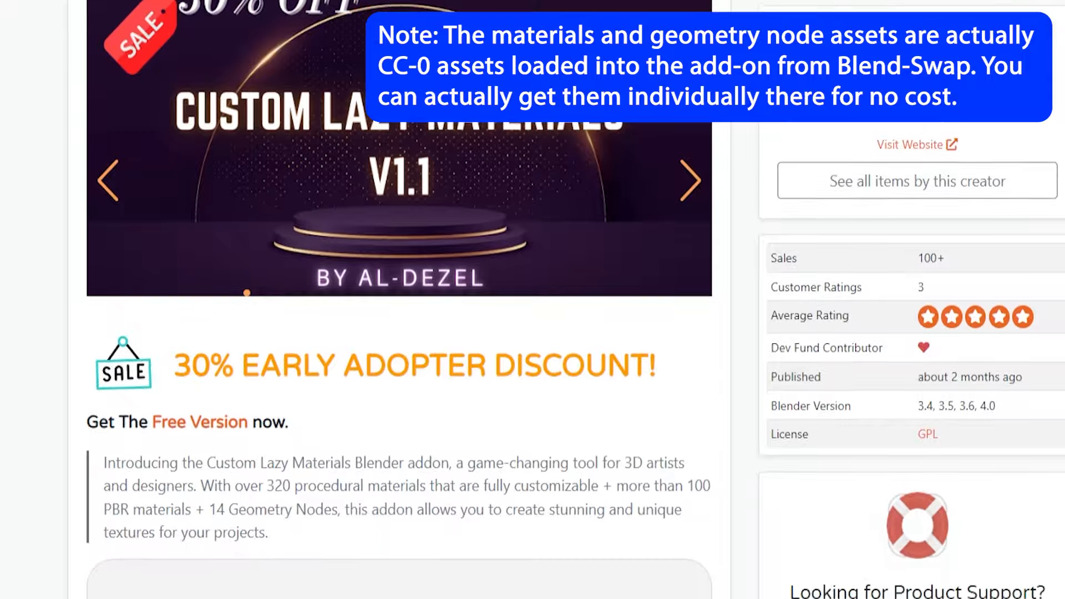
- Scroll the Blender Market page, then switch the add-on's material category to Buildings
scroll("down", 3)
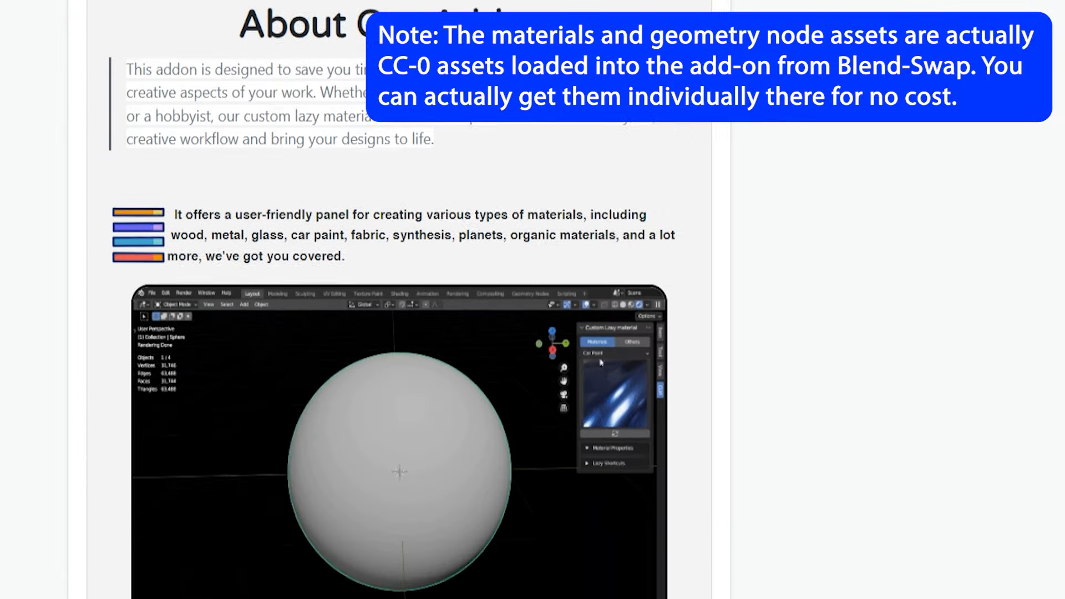
scroll("down", 3)
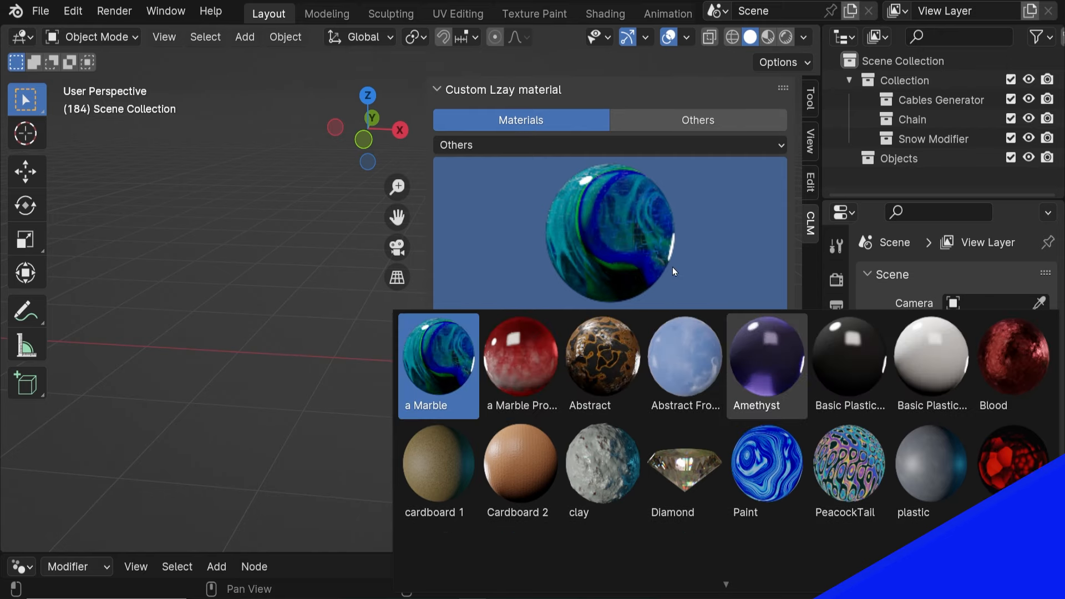
left_click(608, 145)
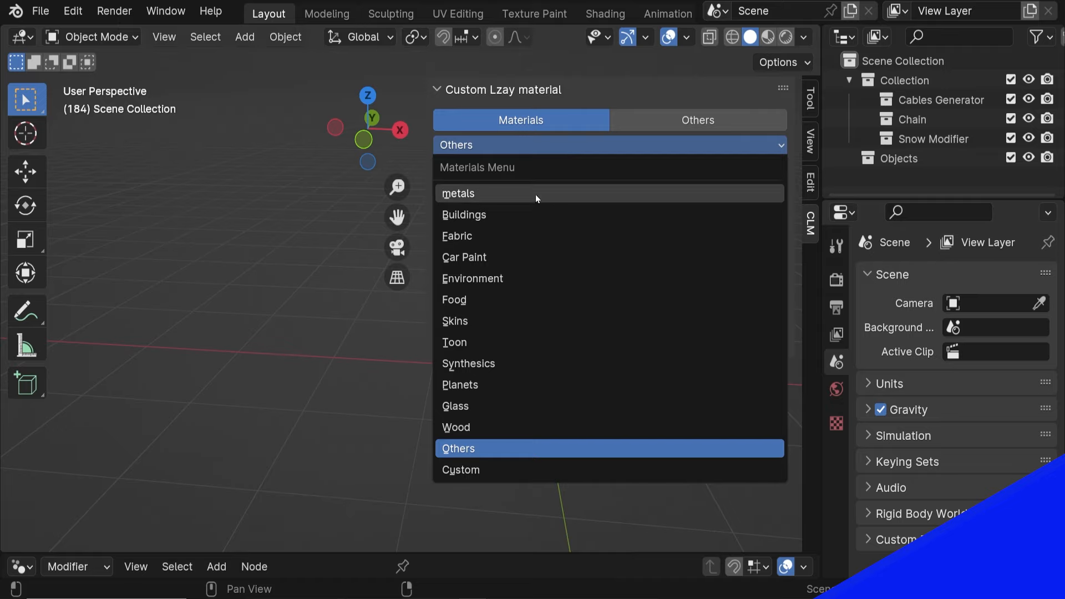
left_click(464, 214)
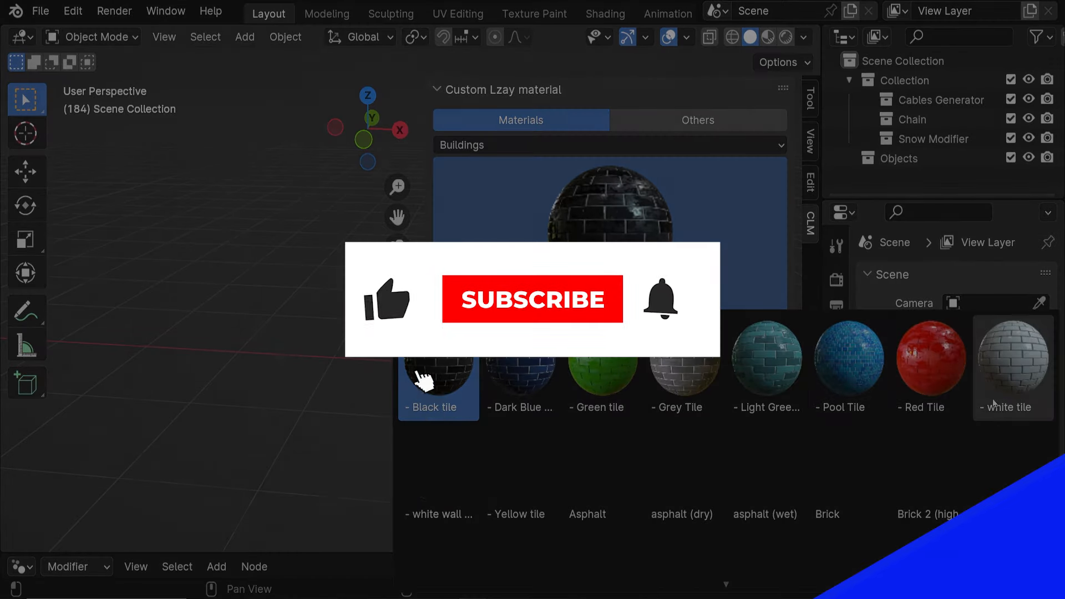